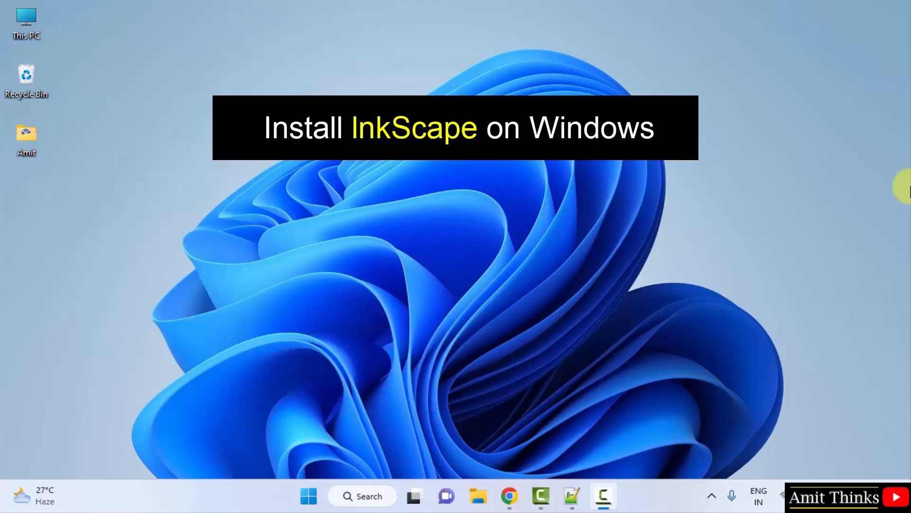
# - Search Google for 'inkscape' in Chrome
pyautogui.click(510, 496)
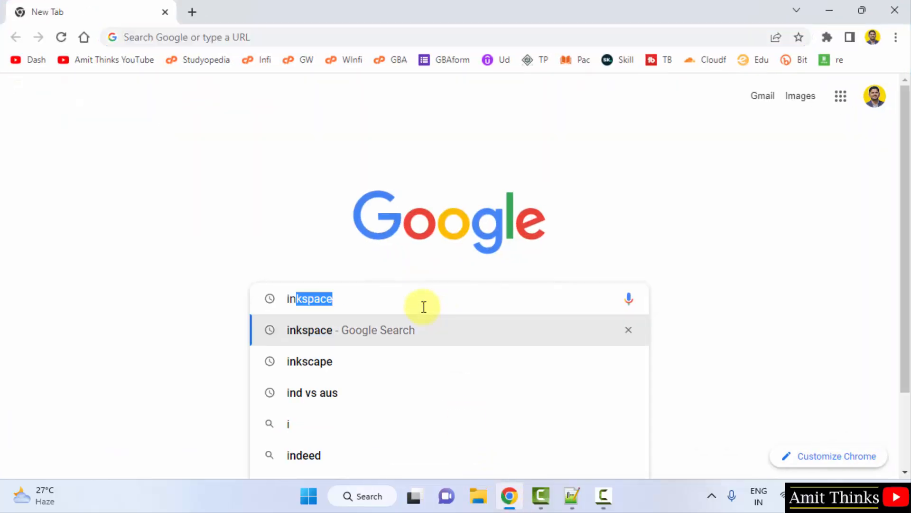
pyautogui.write('inkscape')
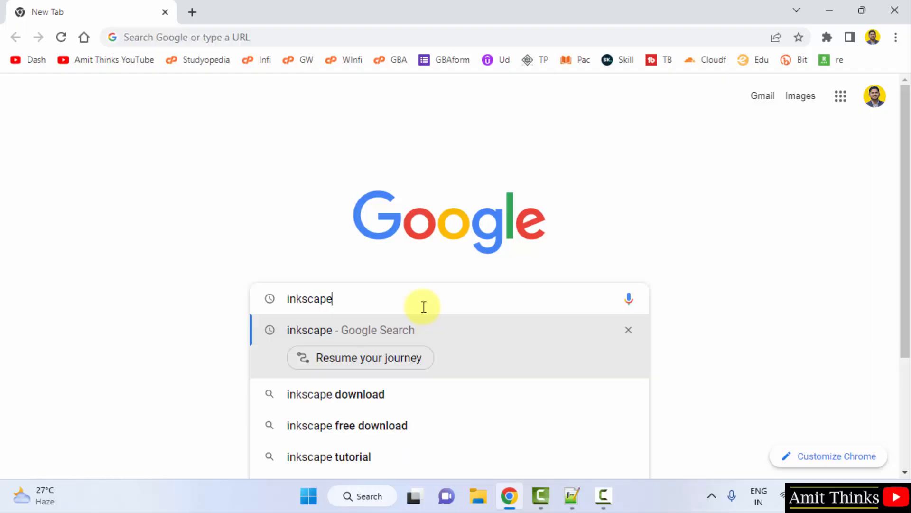
pyautogui.press('Enter')
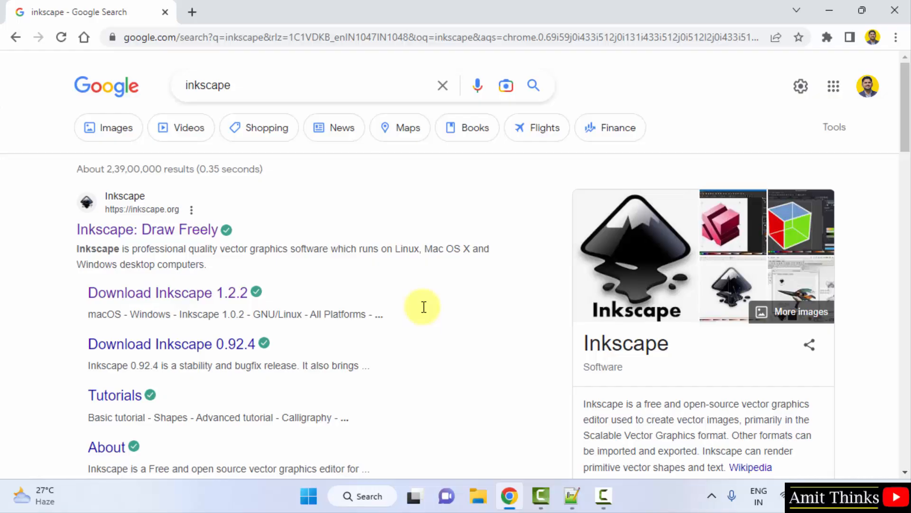
# - Go to the official Inkscape site and its Current Version download page
pyautogui.click(146, 229)
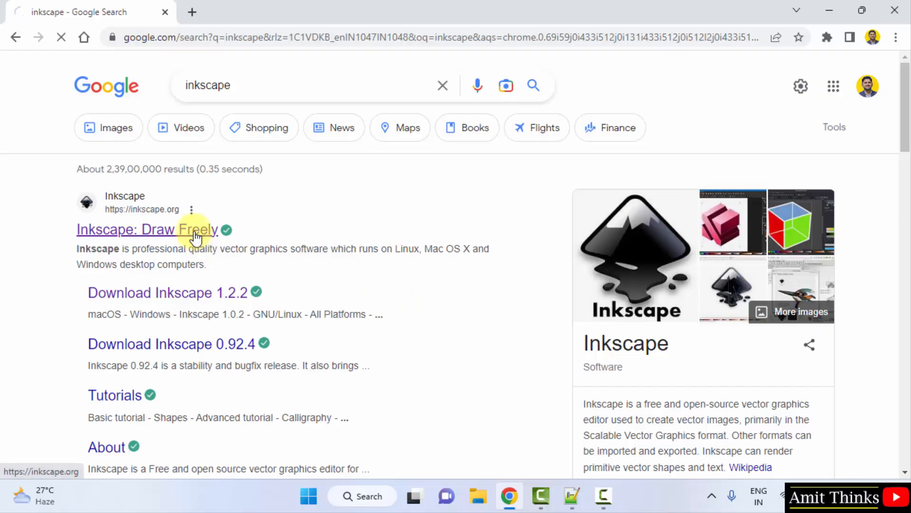
pyautogui.click(147, 229)
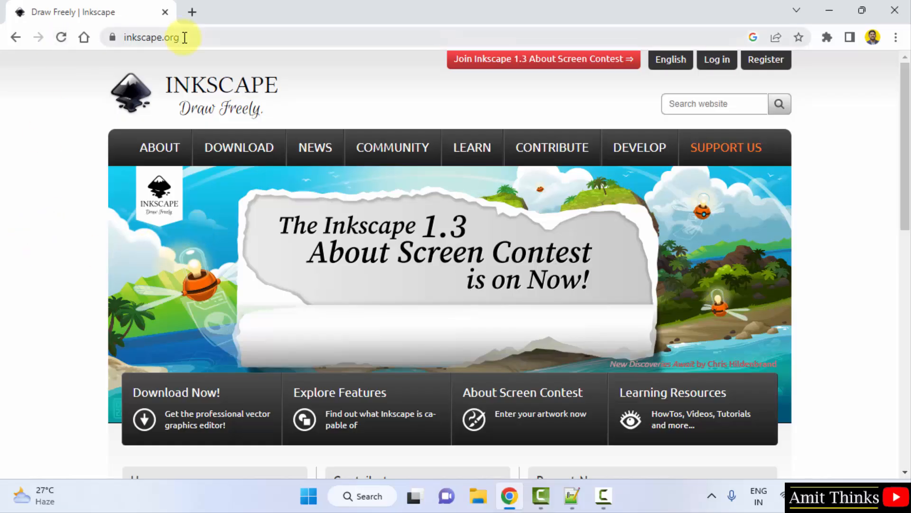
pyautogui.click(238, 147)
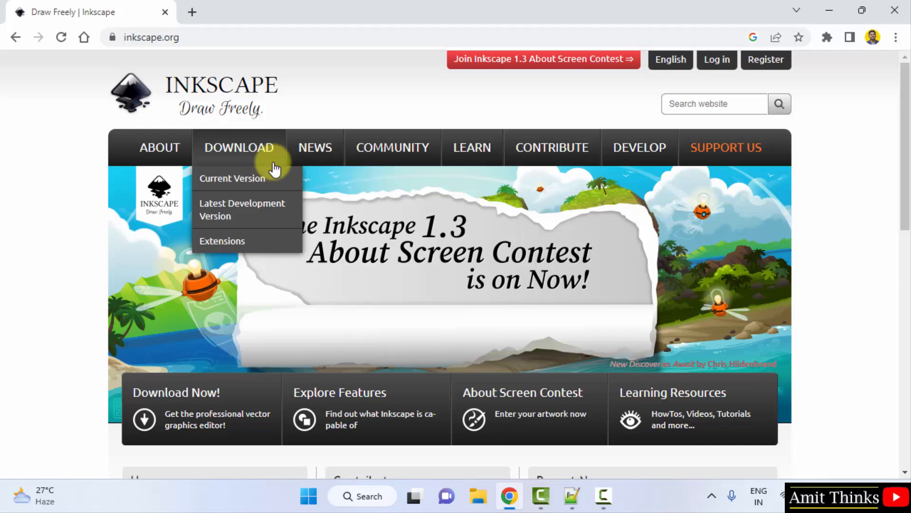
pyautogui.click(231, 178)
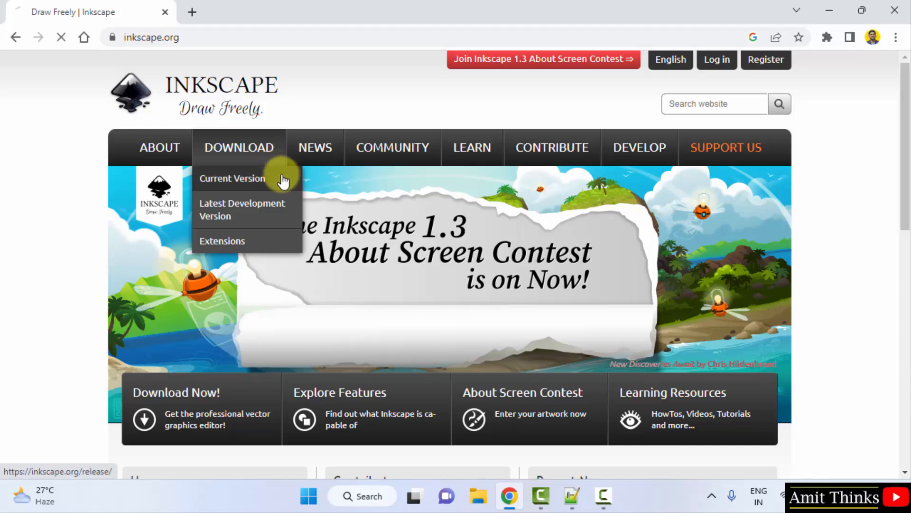
pyautogui.click(231, 177)
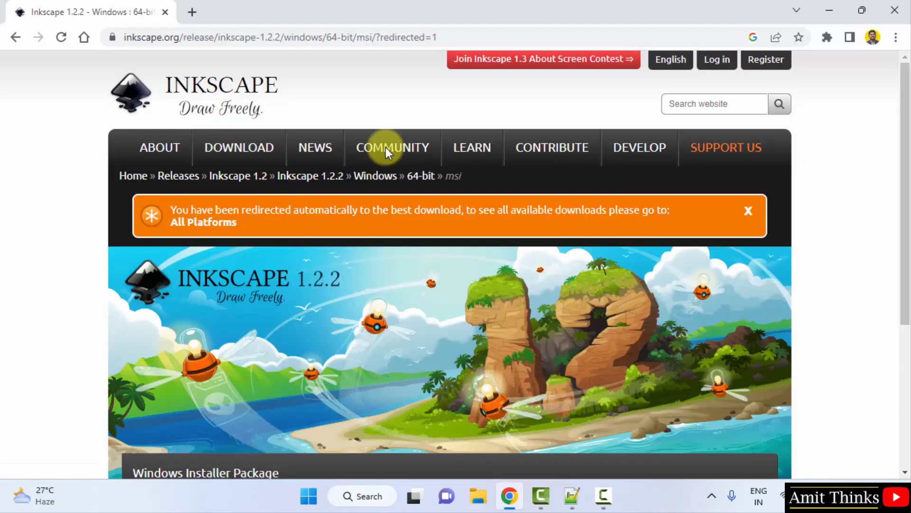
# - Follow the All Platforms link to the Inkscape 1.2.2 download page
pyautogui.scroll(-3)
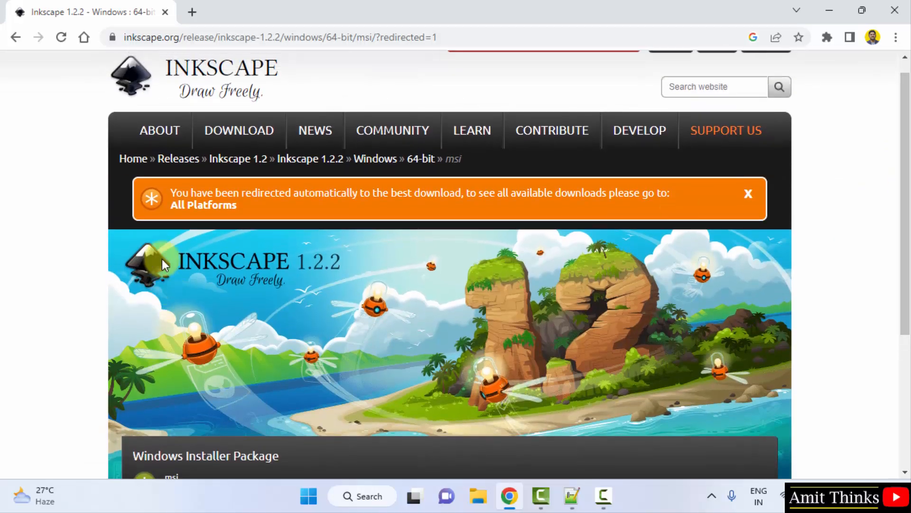
pyautogui.moveTo(203, 205)
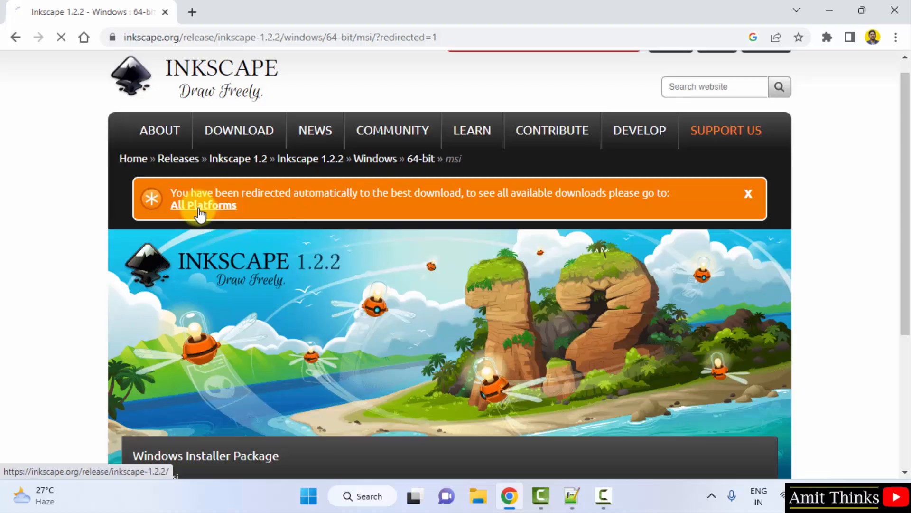
pyautogui.click(203, 205)
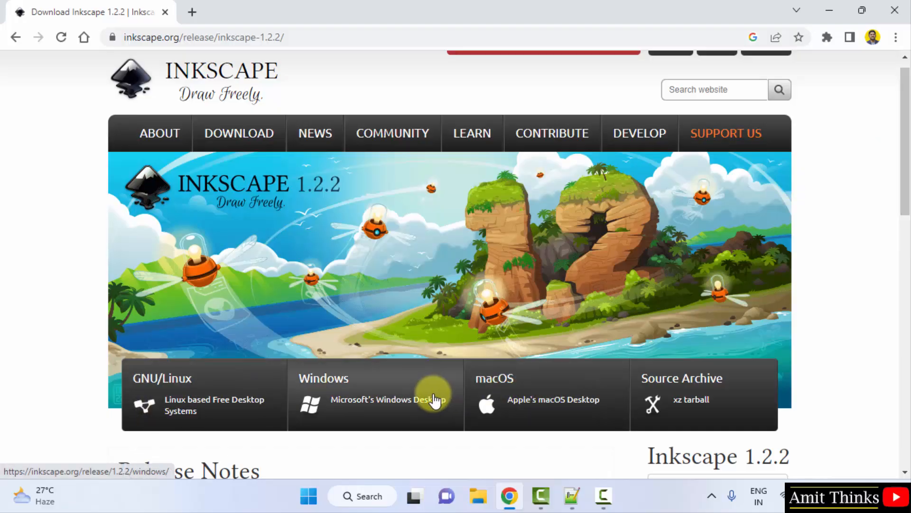
# - Download the Inkscape 1.2.2 Windows 64-bit installer in .exe format
pyautogui.click(375, 400)
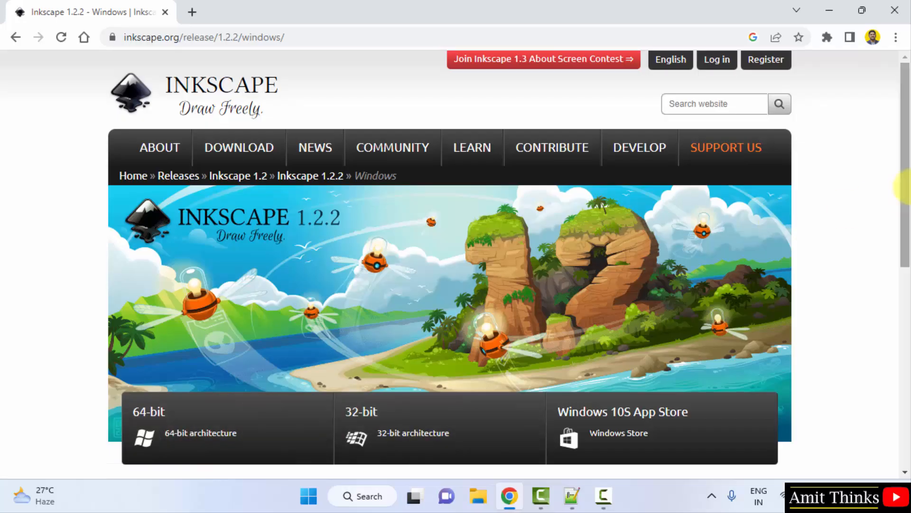
pyautogui.scroll(-3)
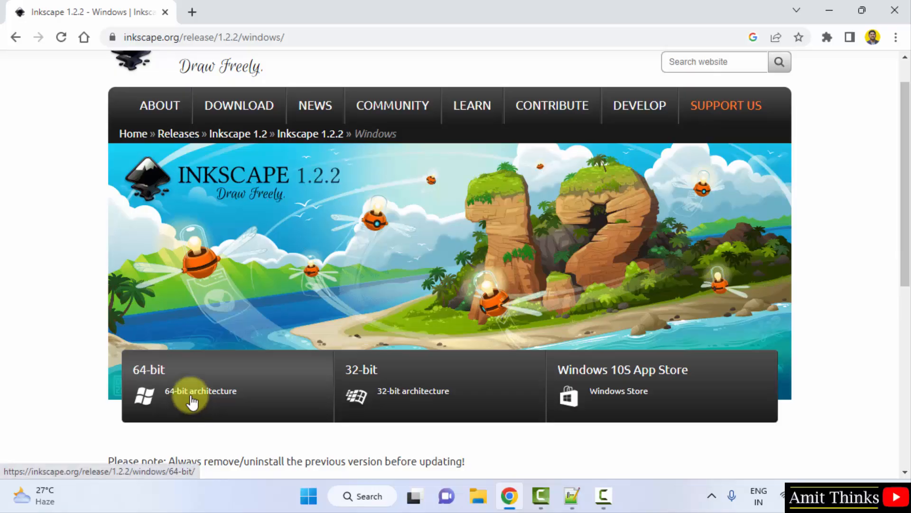
pyautogui.click(192, 390)
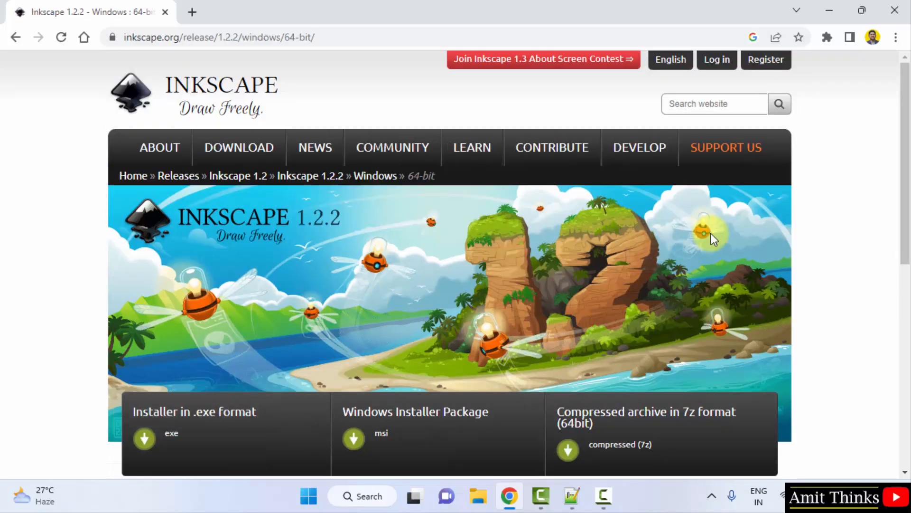
pyautogui.scroll(-3)
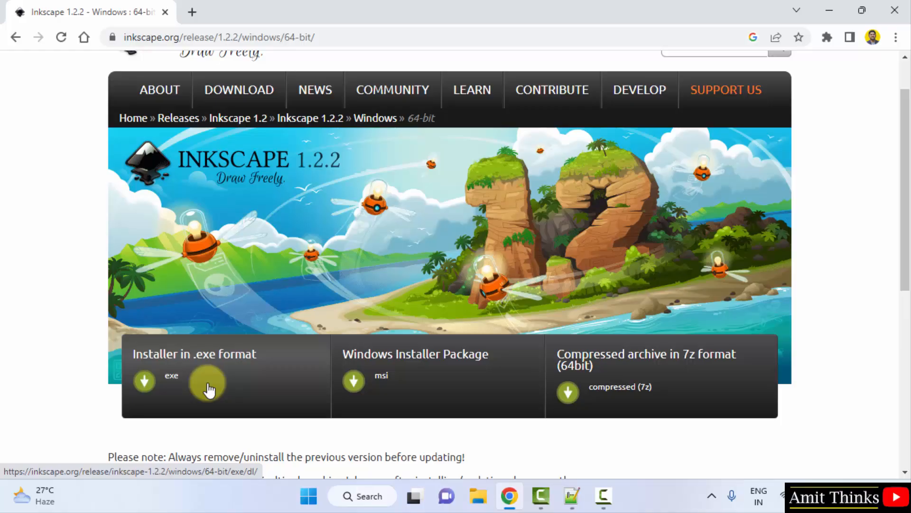
pyautogui.click(207, 387)
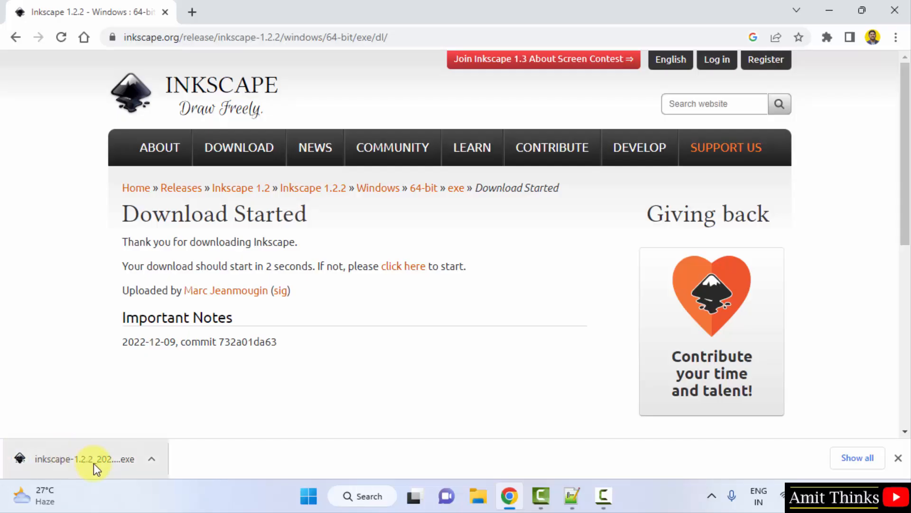
# - Start the downloaded Inkscape installer and continue past its welcome page
pyautogui.click(88, 458)
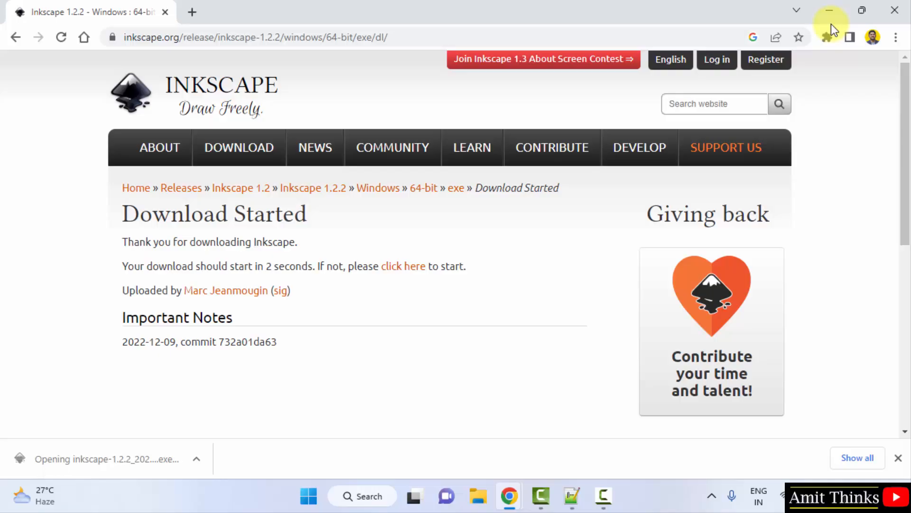
pyautogui.click(829, 10)
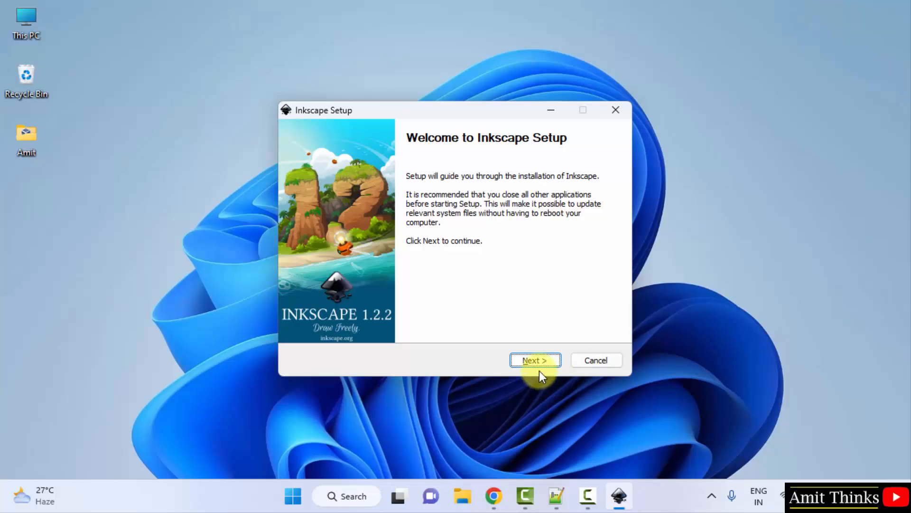
pyautogui.click(534, 359)
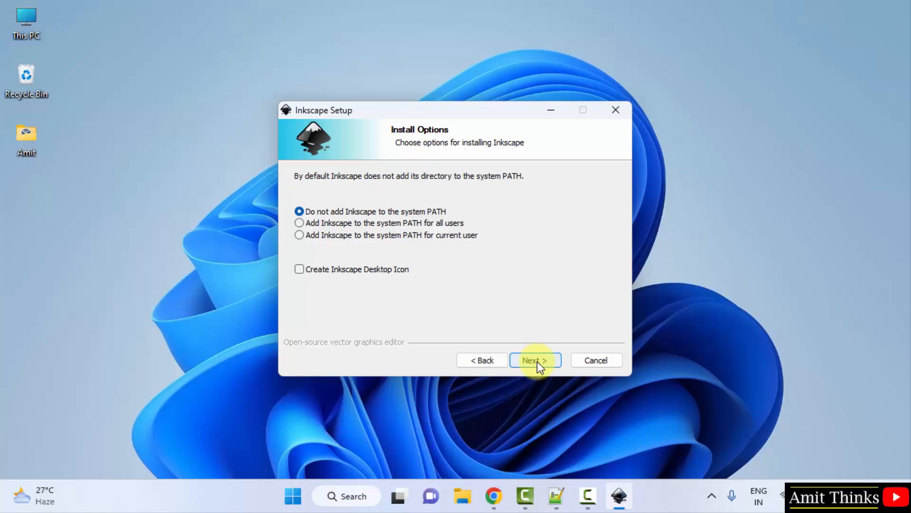
pyautogui.moveTo(301, 226)
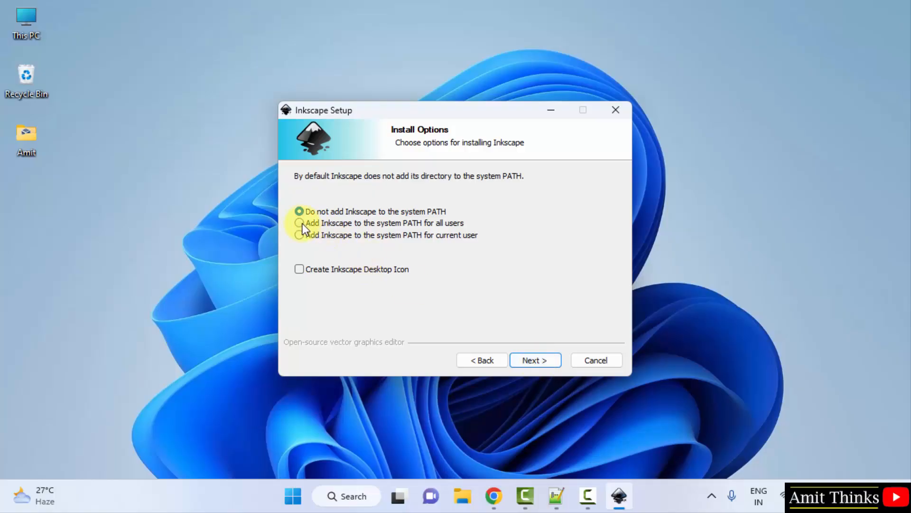
# - Add Inkscape to the system PATH for all users and create a desktop icon, then continue
pyautogui.click(299, 222)
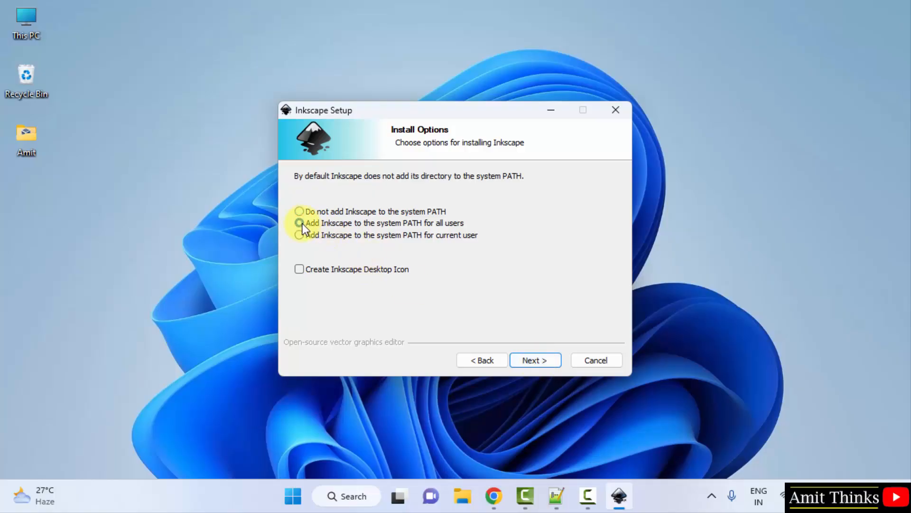
pyautogui.click(299, 223)
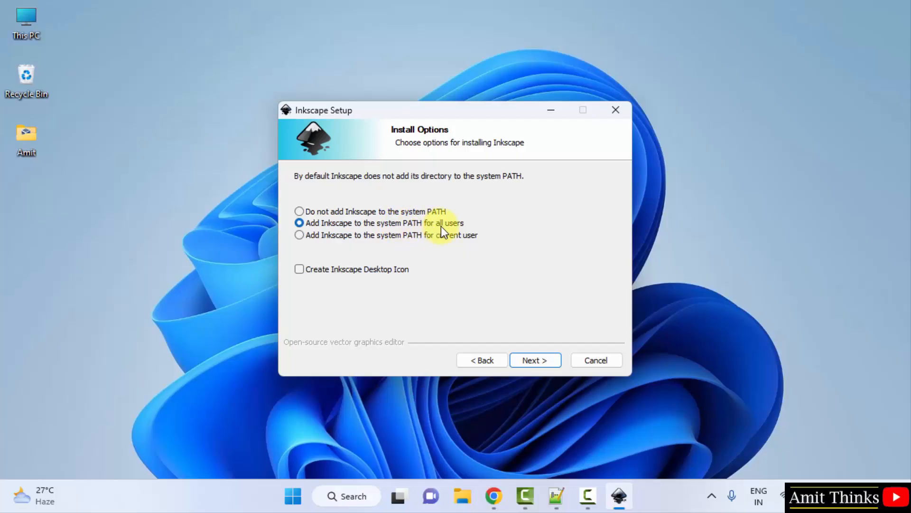
pyautogui.click(299, 269)
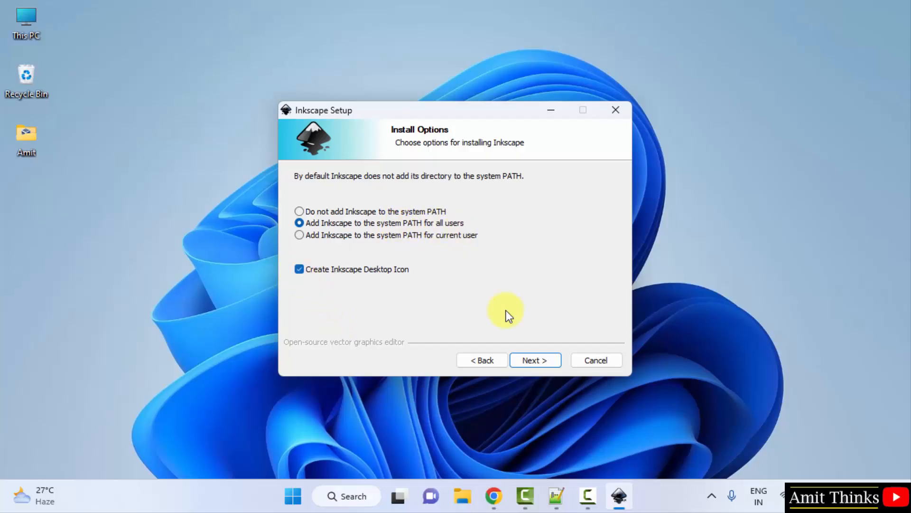
pyautogui.moveTo(407, 289)
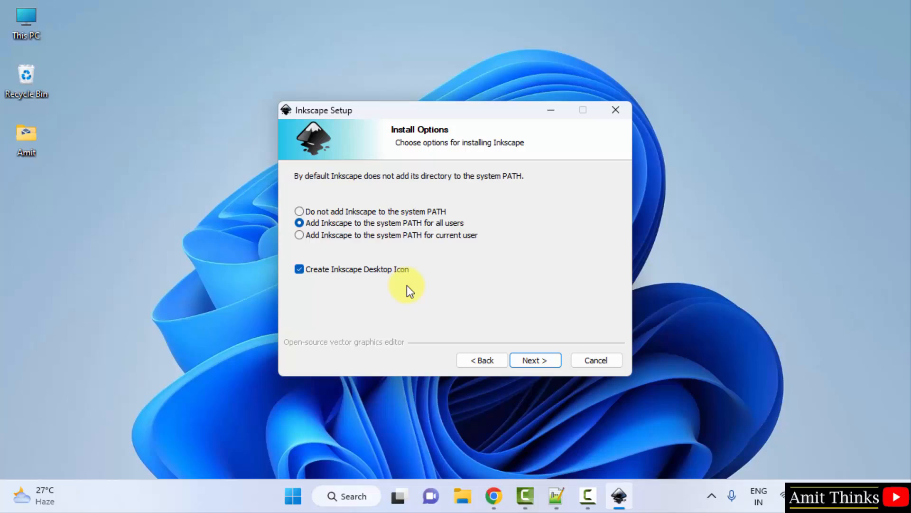
pyautogui.click(535, 360)
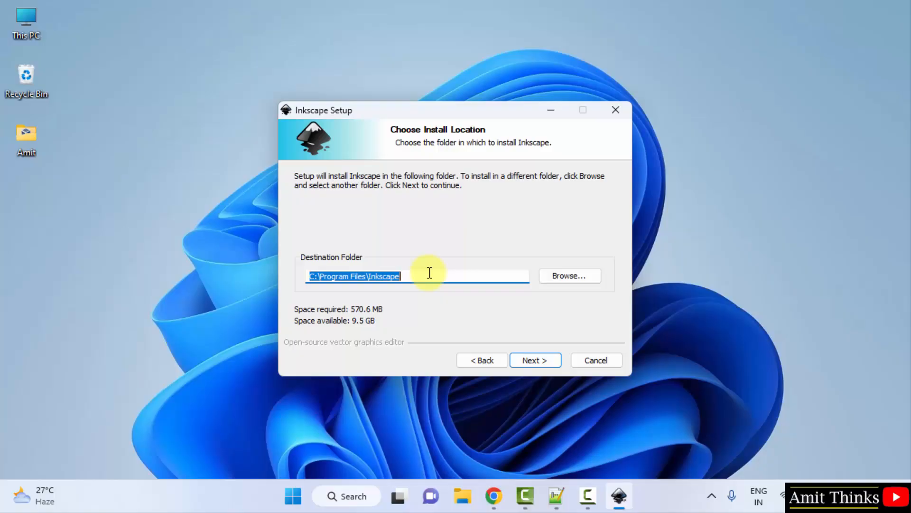
# - Keep the default C:\Program Files\Inkscape folder and Inkscape Start Menu folder, reaching the Full component list
pyautogui.click(354, 275)
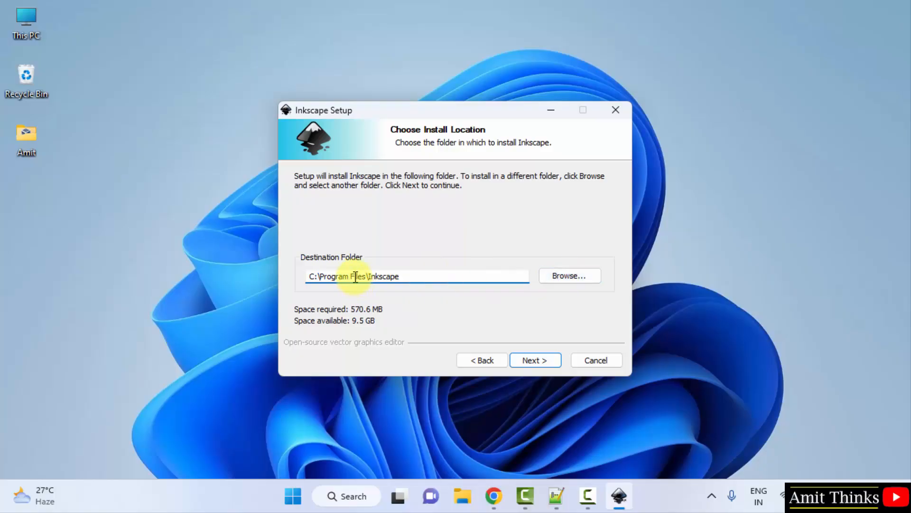
pyautogui.moveTo(568, 275)
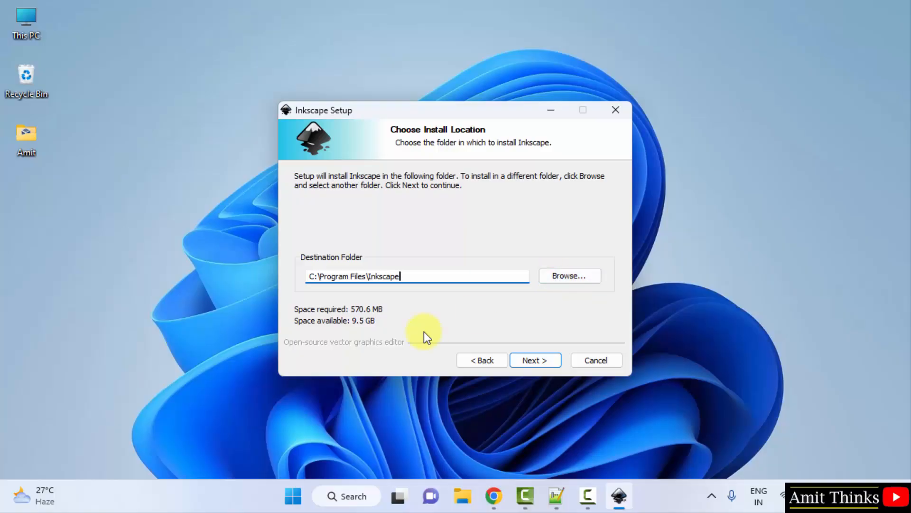
pyautogui.moveTo(450, 328)
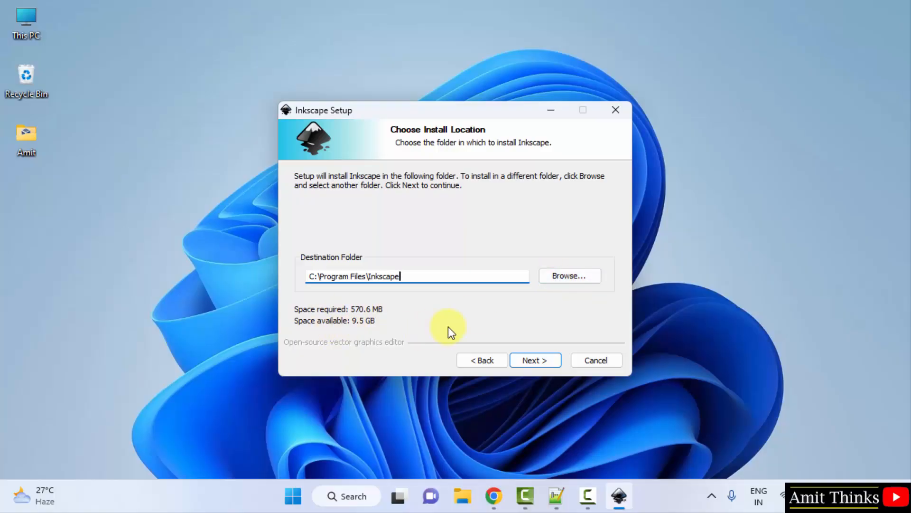
pyautogui.click(534, 360)
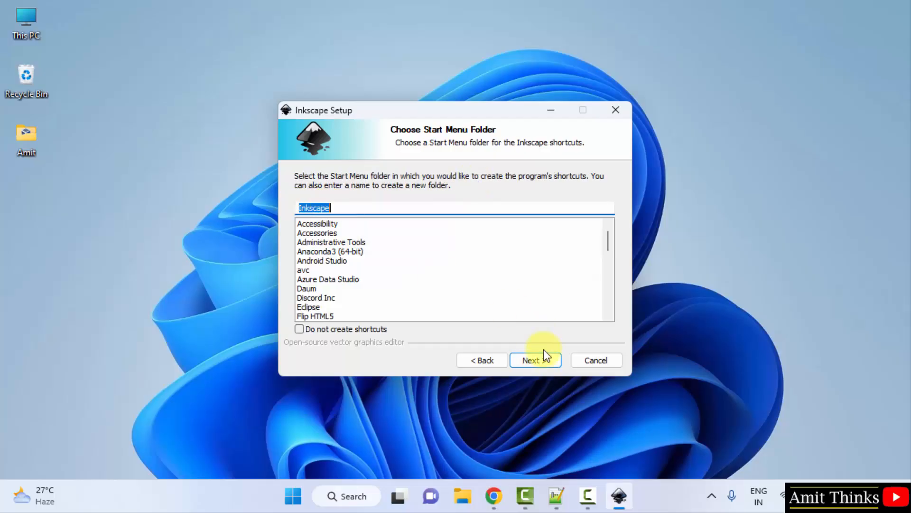
pyautogui.click(535, 359)
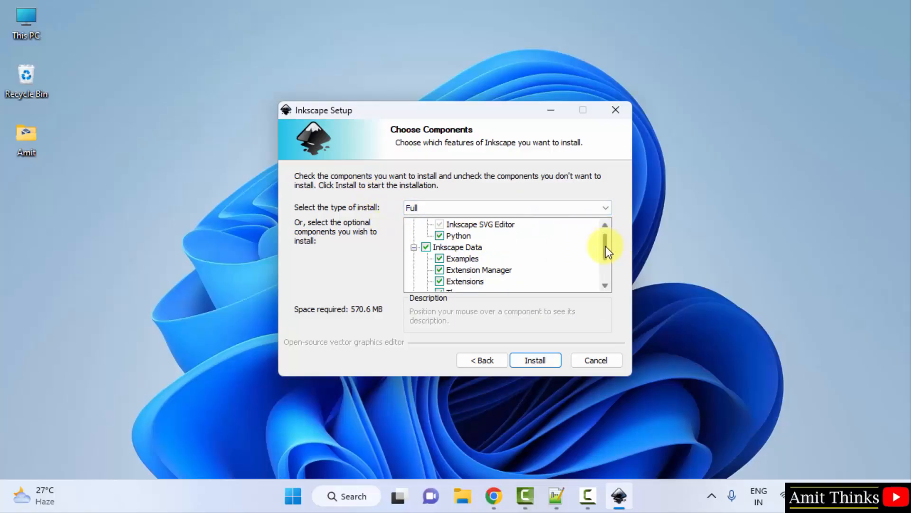
pyautogui.scroll(-3)
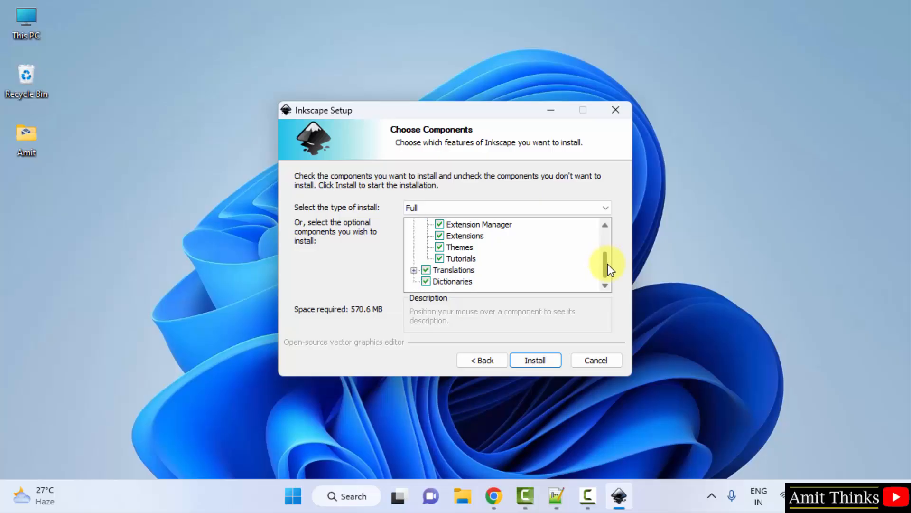
pyautogui.moveTo(557, 347)
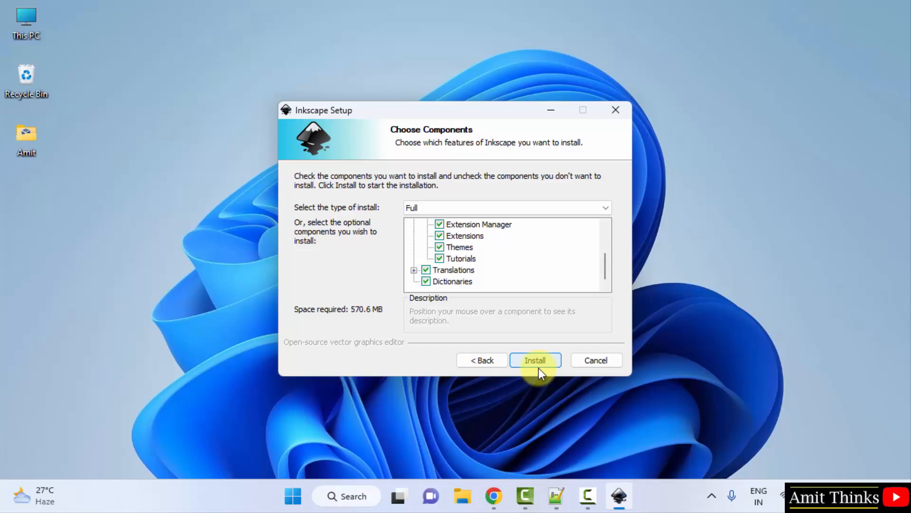
# - Install all components, untick 'Run Inkscape', and finish setup
pyautogui.click(534, 360)
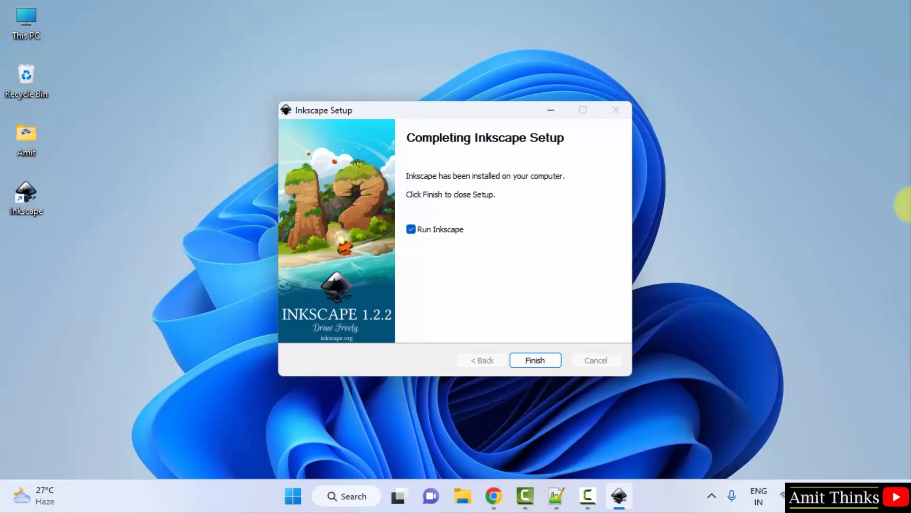
pyautogui.click(411, 229)
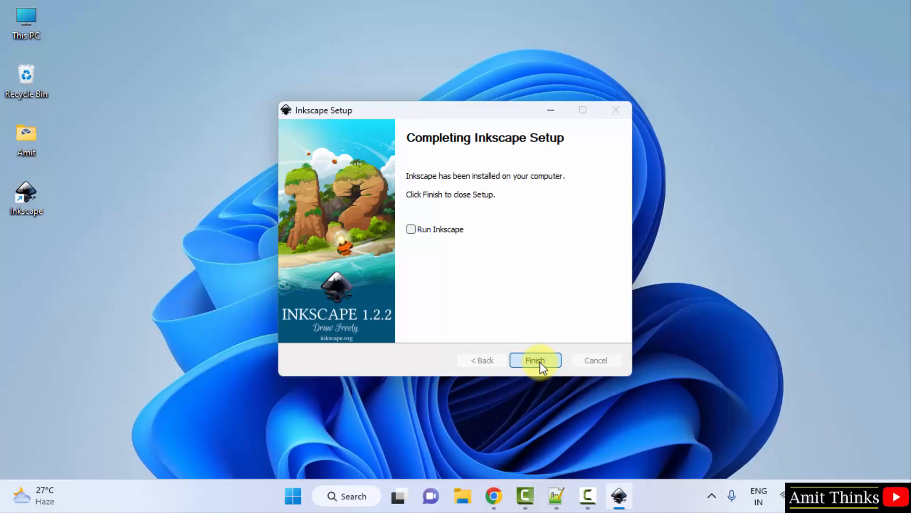
pyautogui.click(534, 360)
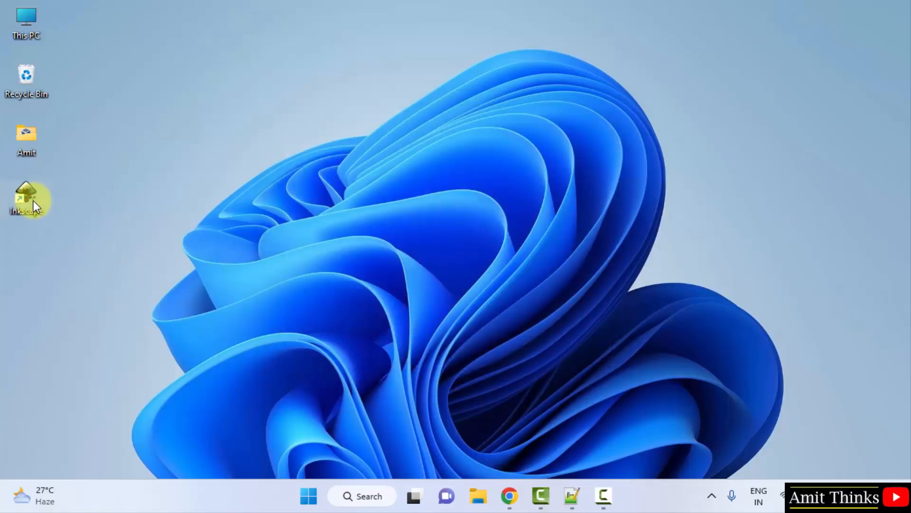
pyautogui.moveTo(26, 201)
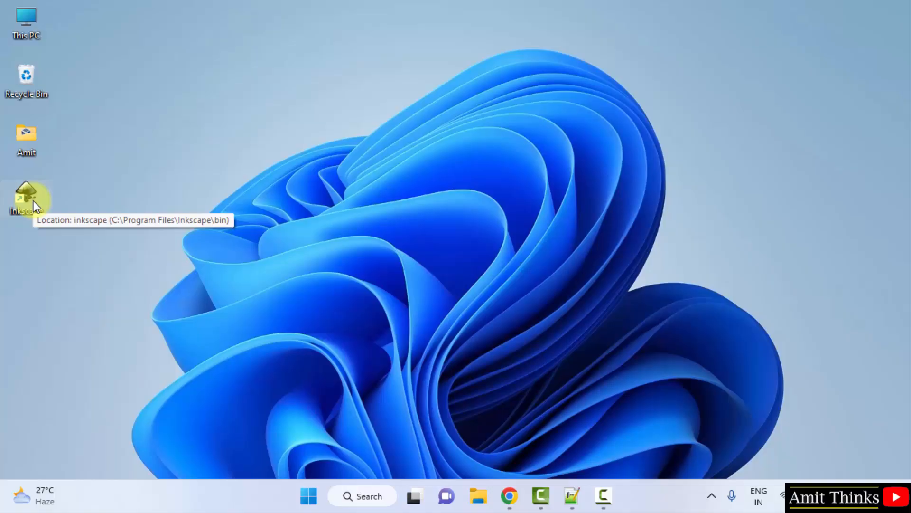
# - Launch Inkscape from its desktop shortcut to show the welcome window
pyautogui.doubleClick(26, 197)
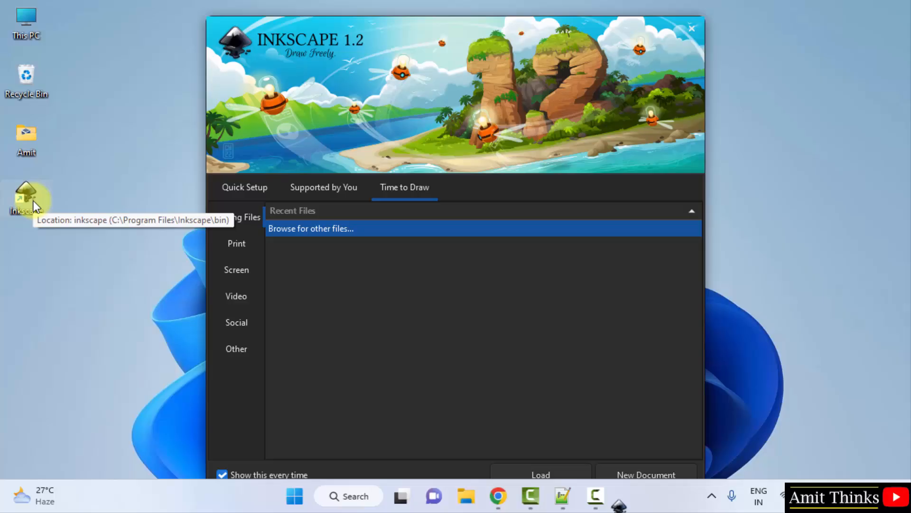